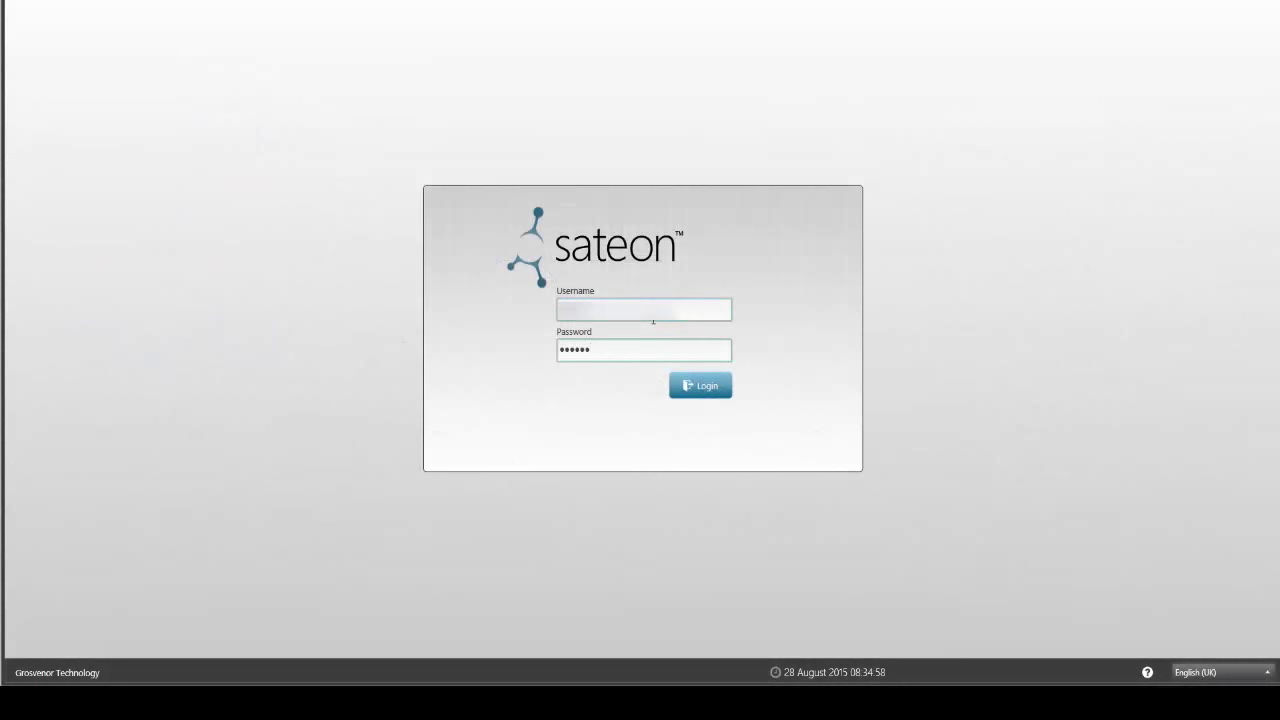
Log into Sateon and open the Control Centre's live reader and area events
left_click(700, 385)
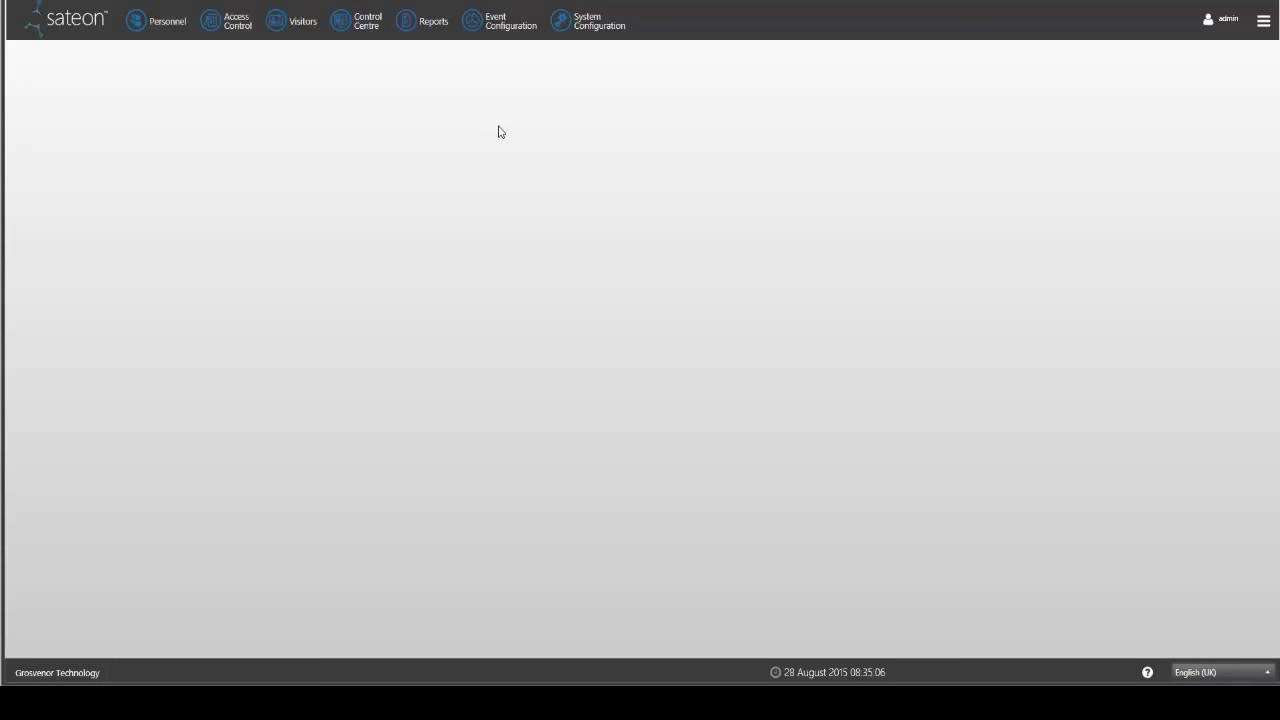
left_click(357, 20)
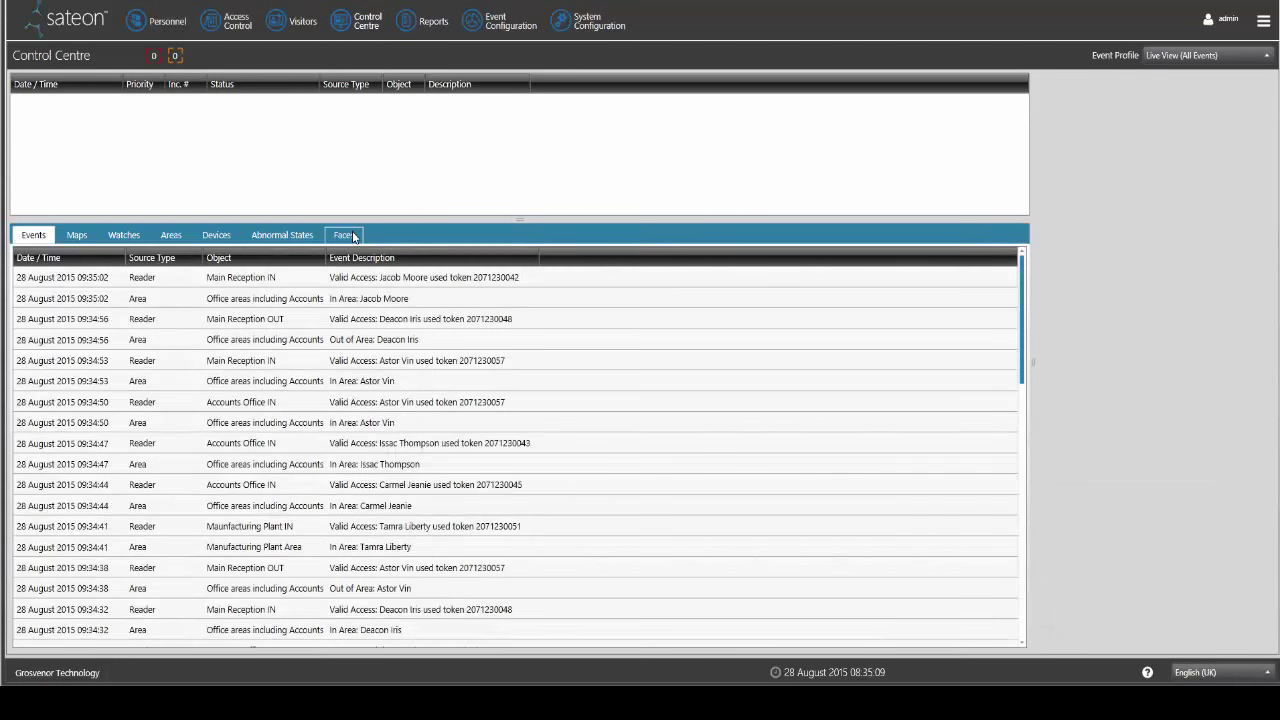
Show the Faces feed in Detail View with the latest read's photo, name and result
left_click(344, 234)
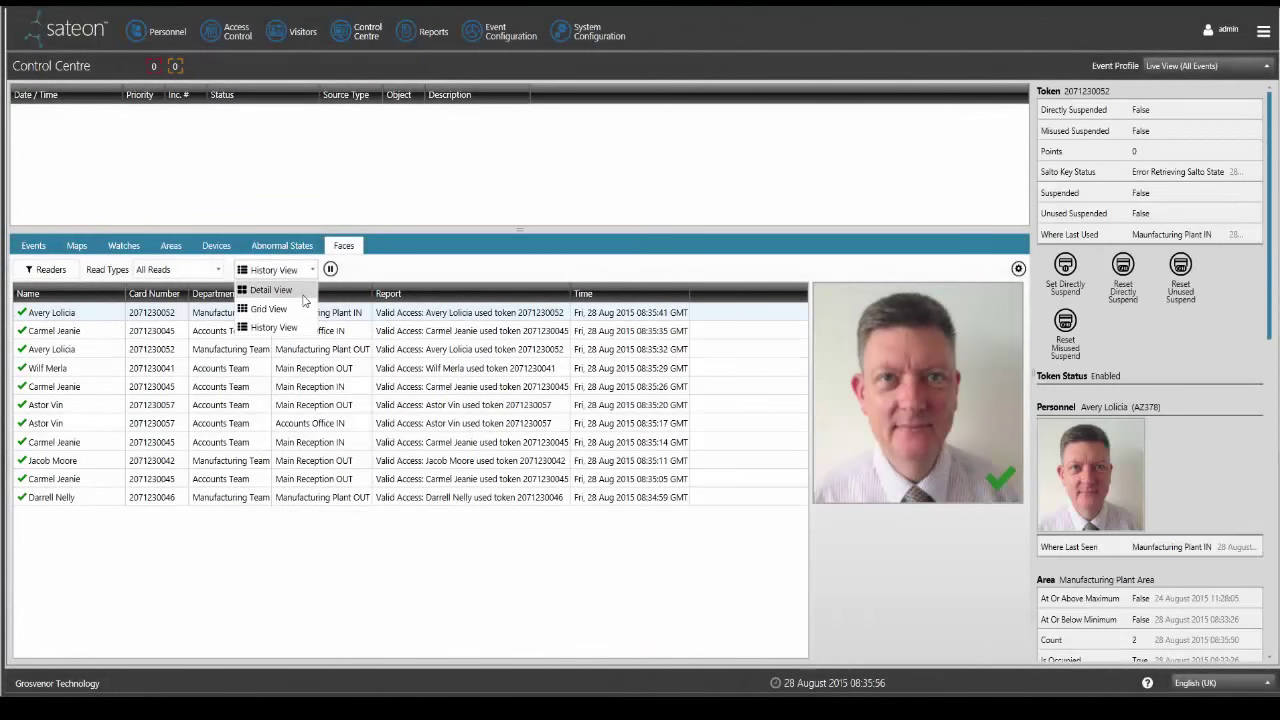
left_click(271, 290)
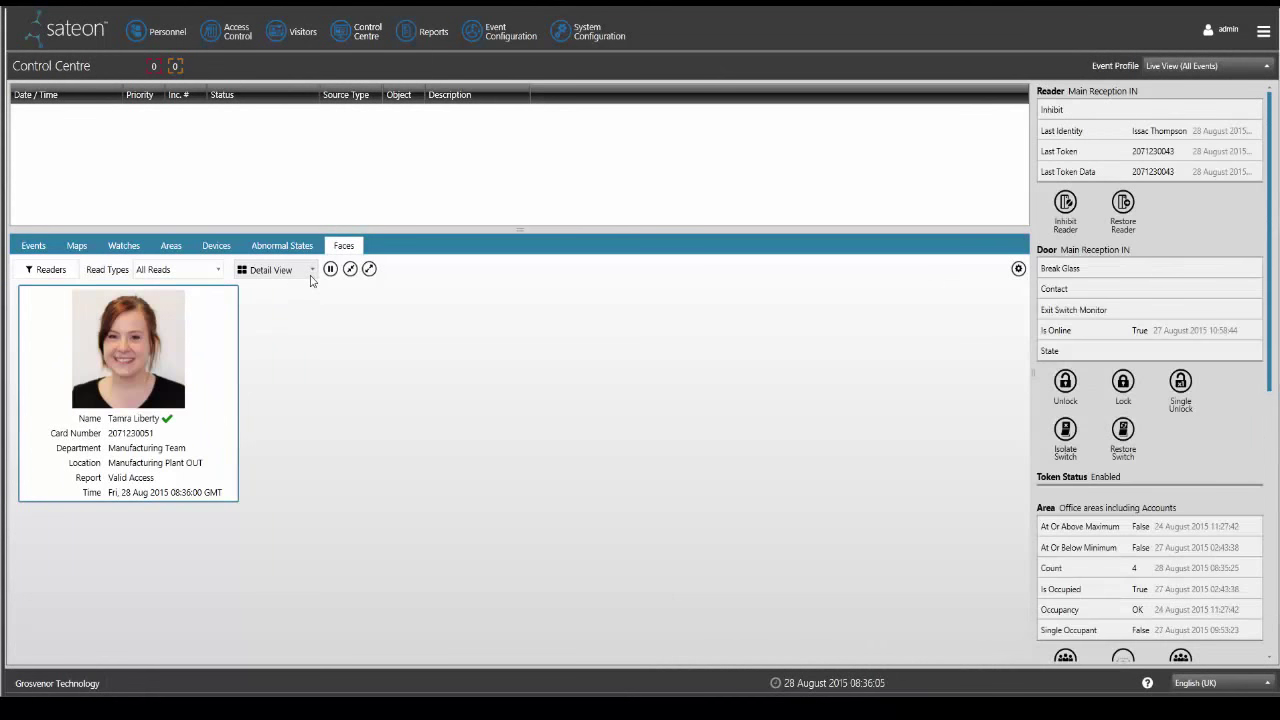
Save Faces Preferences with Default View set to Grid View and Read Types to All Reads
left_click(273, 269)
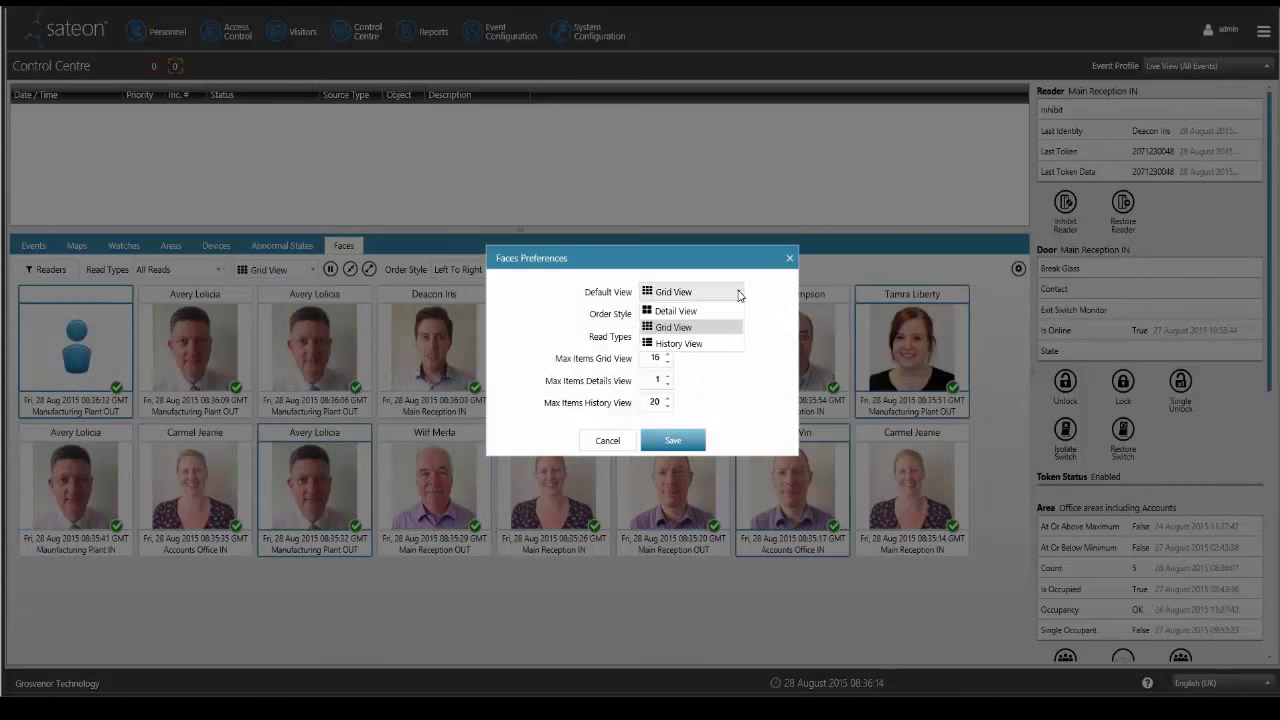
left_click(690, 313)
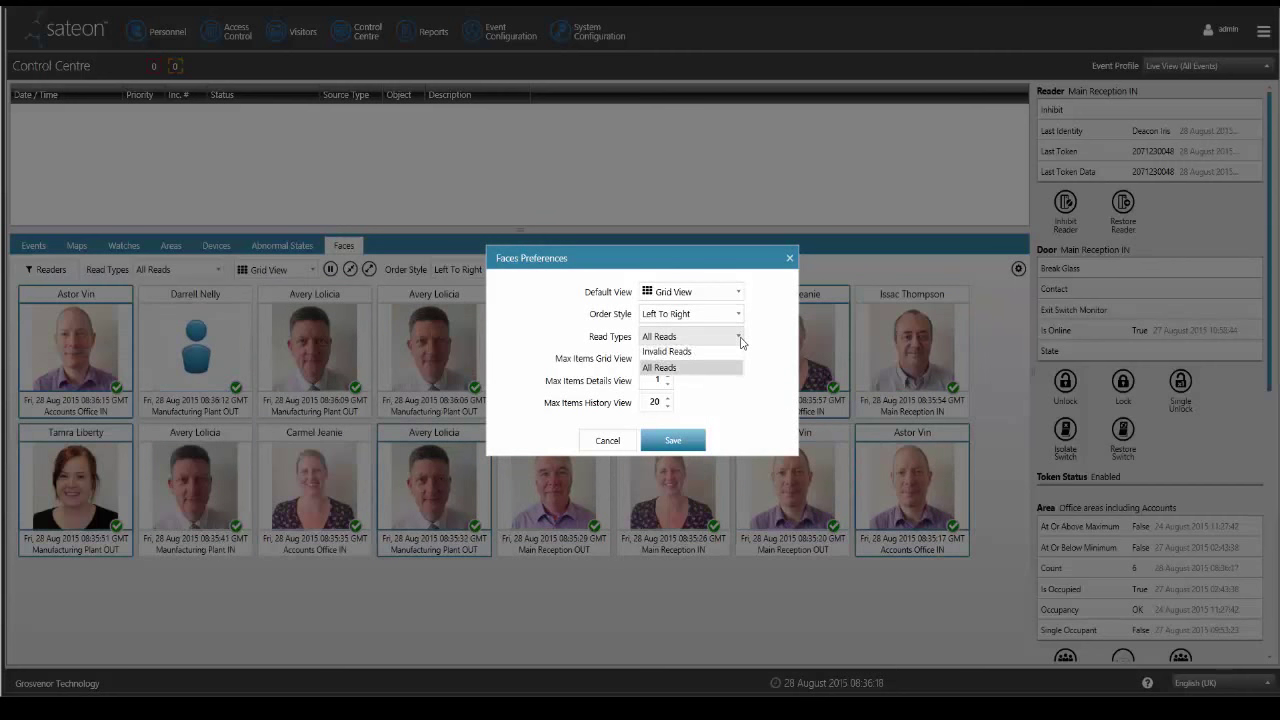
left_click(660, 367)
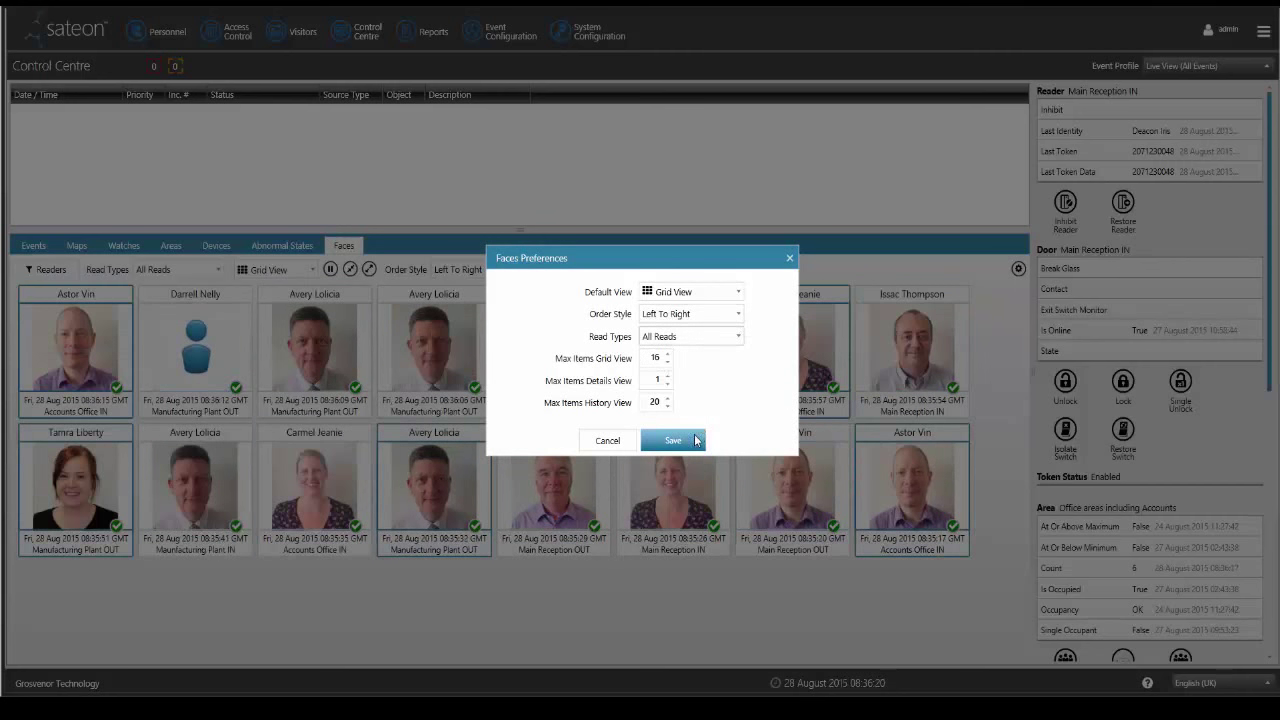
left_click(673, 440)
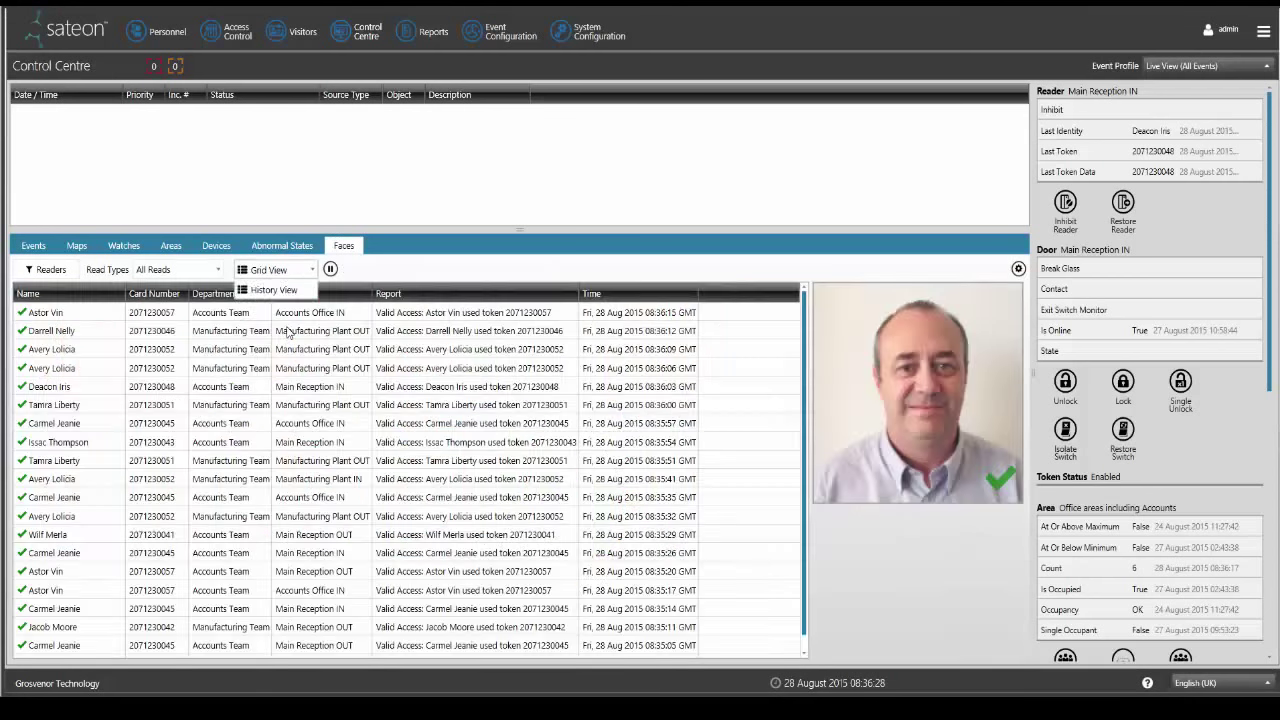
Show Faces in History View filtered to Invalid Reads
left_click(178, 269)
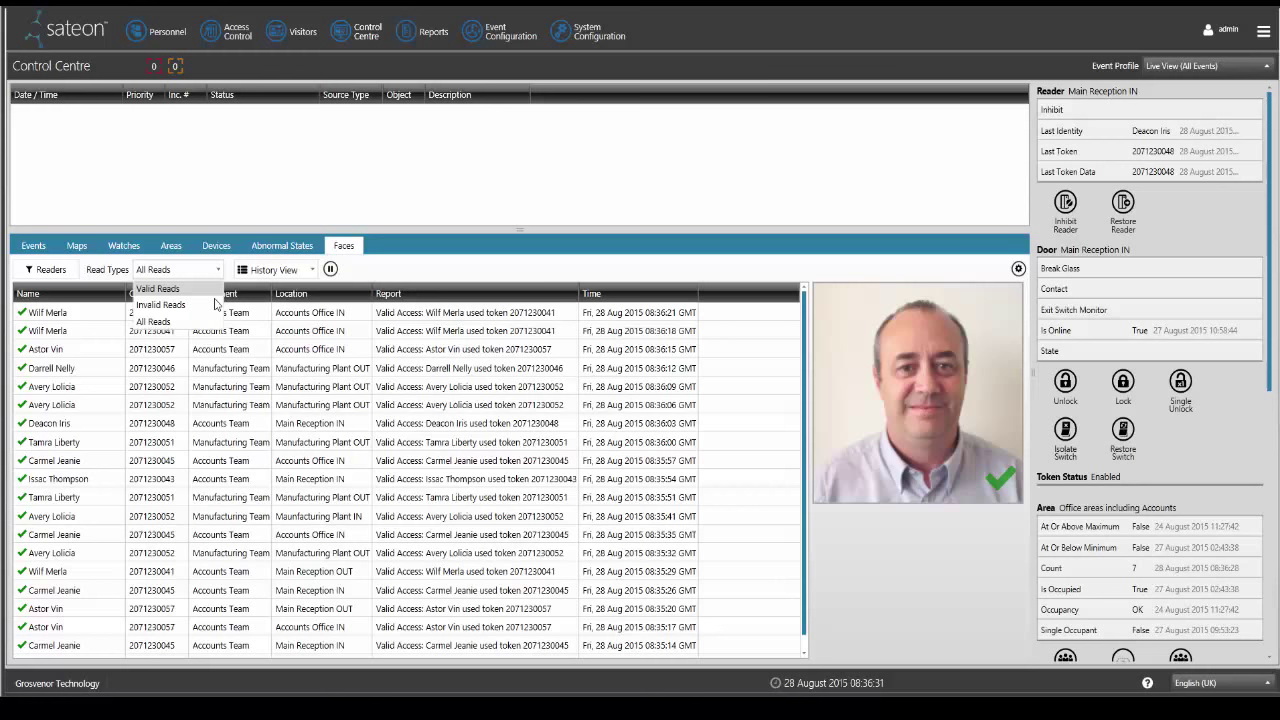
left_click(160, 304)
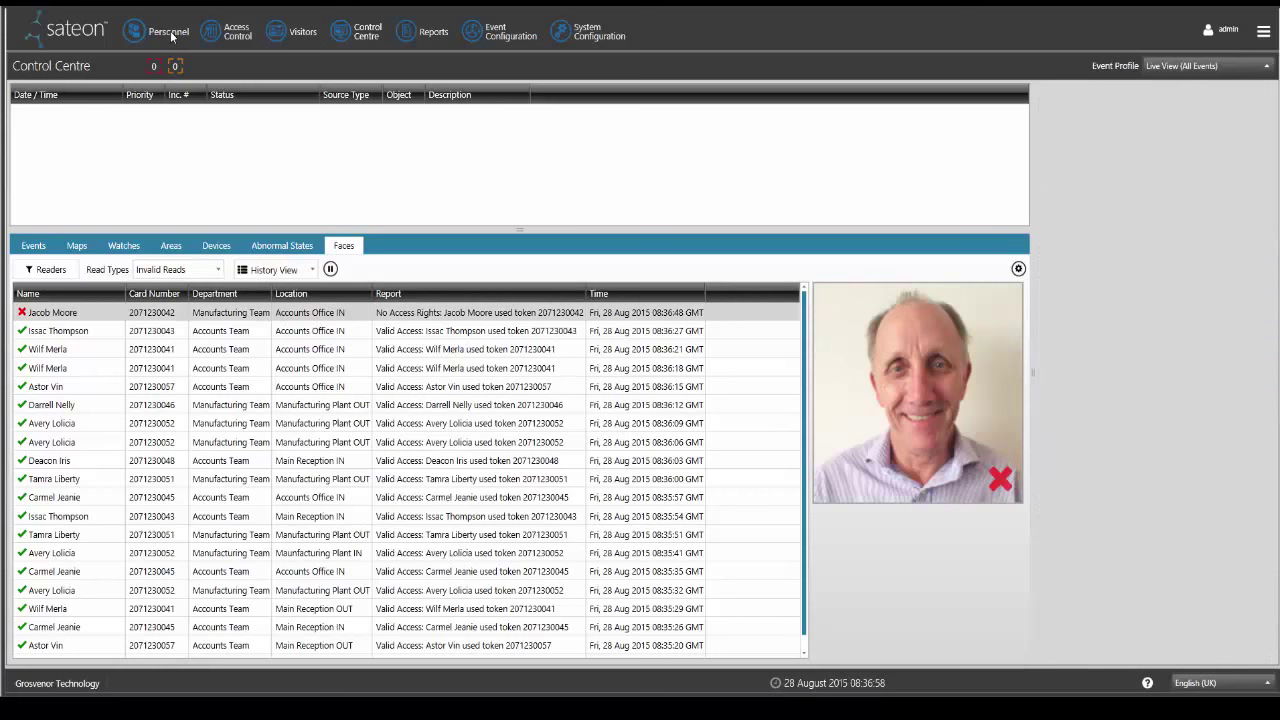
left_click(168, 31)
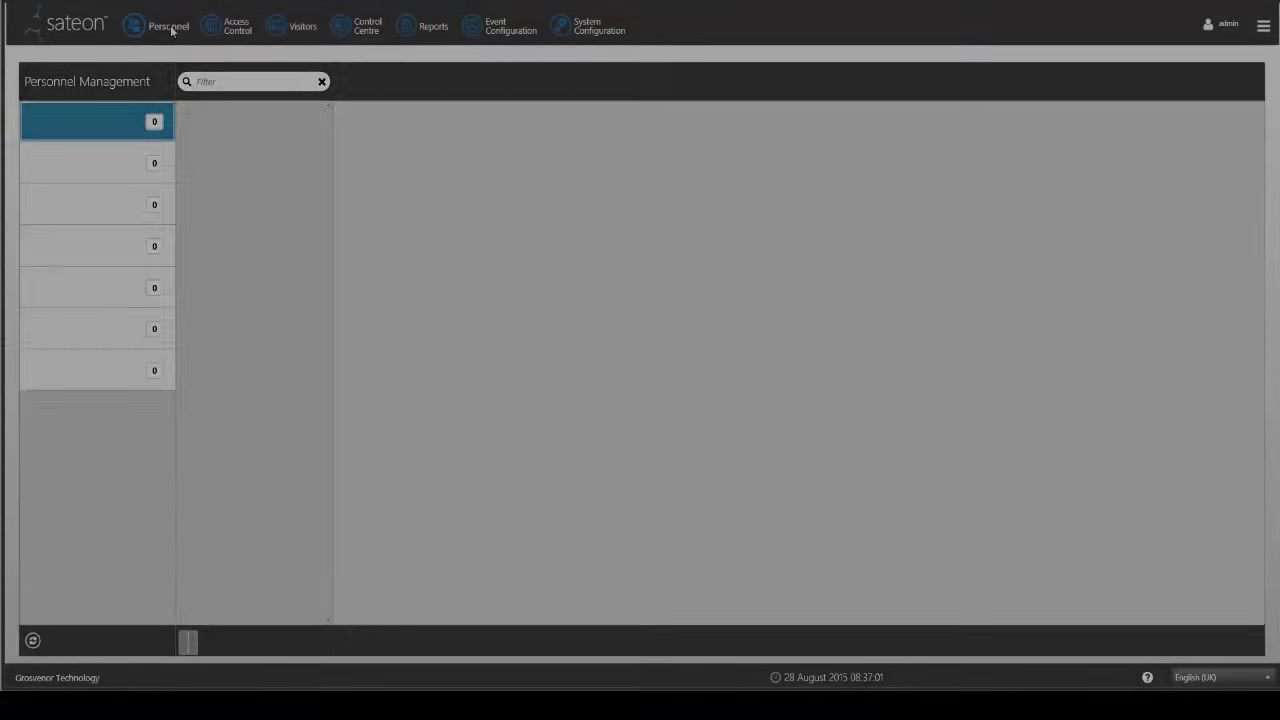
left_click(168, 26)
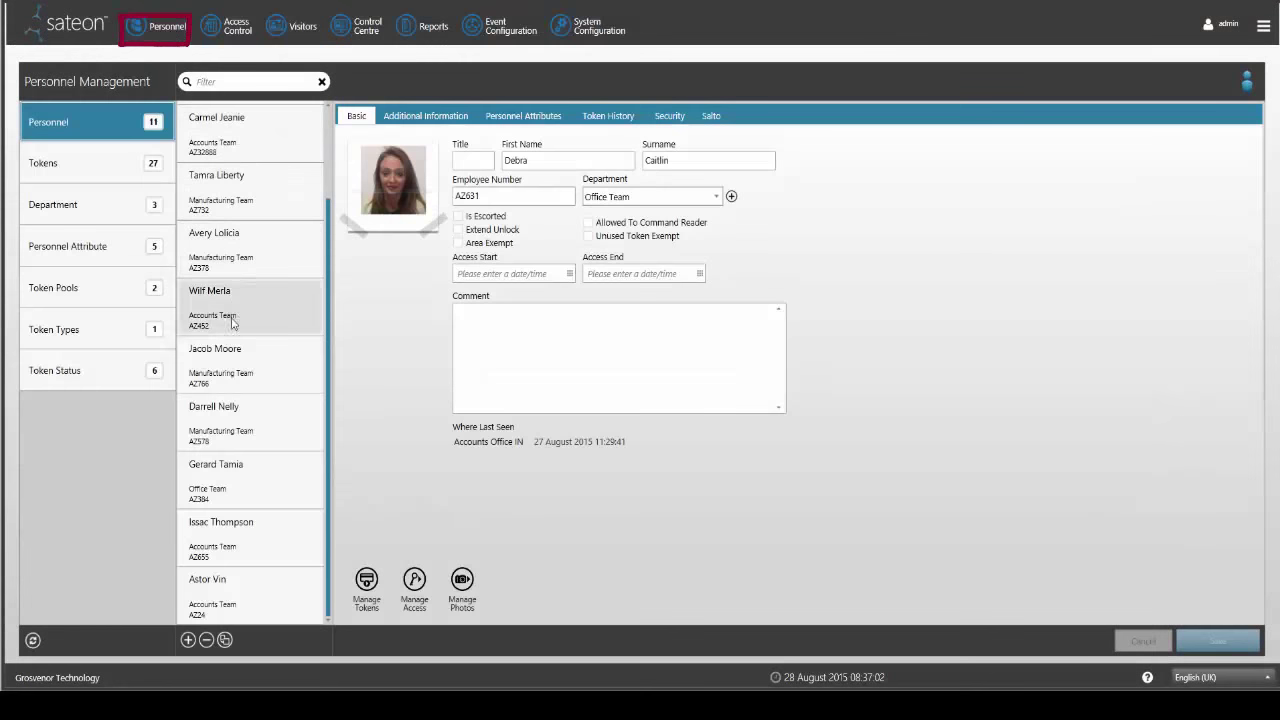
left_click(230, 360)
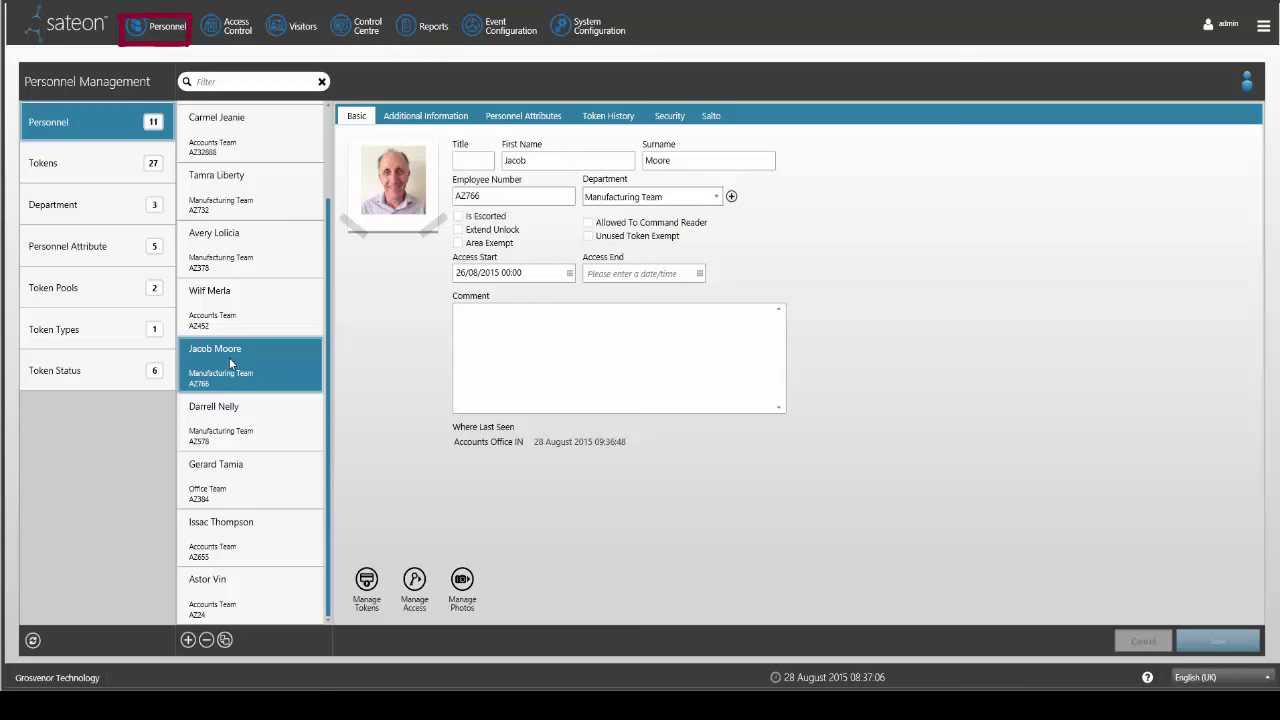
mouse_move(237, 417)
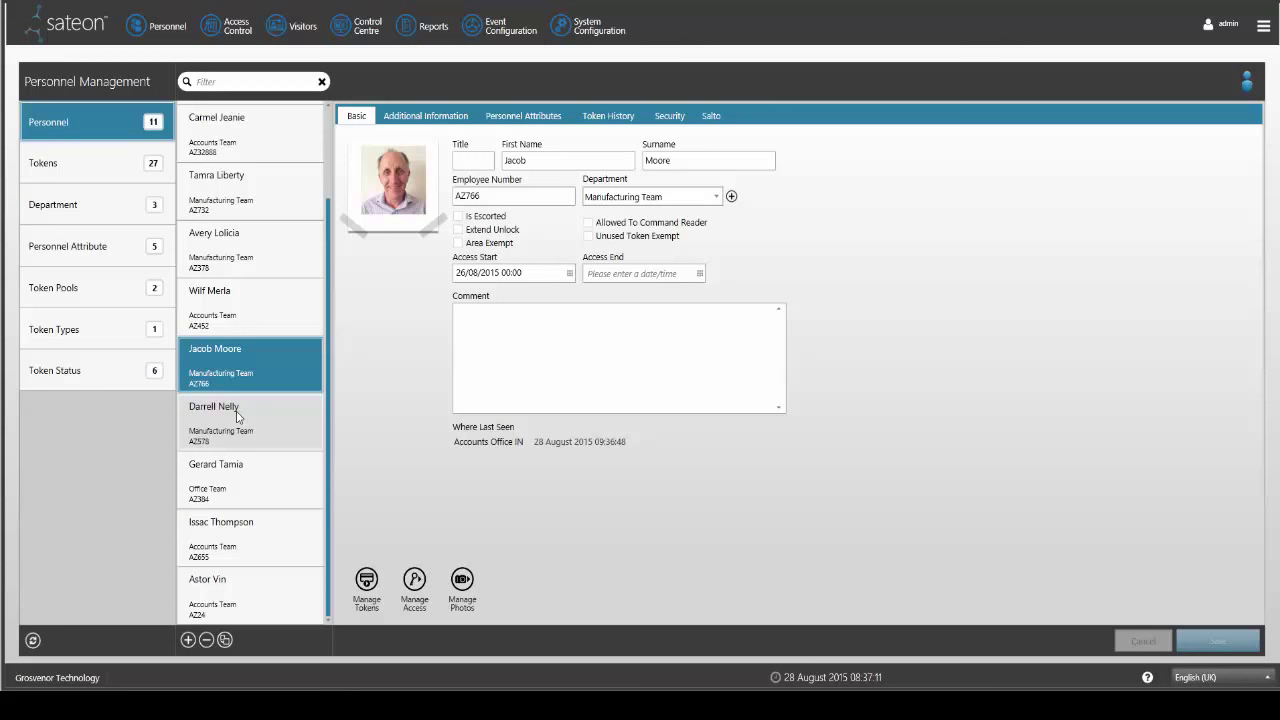
left_click(250, 420)
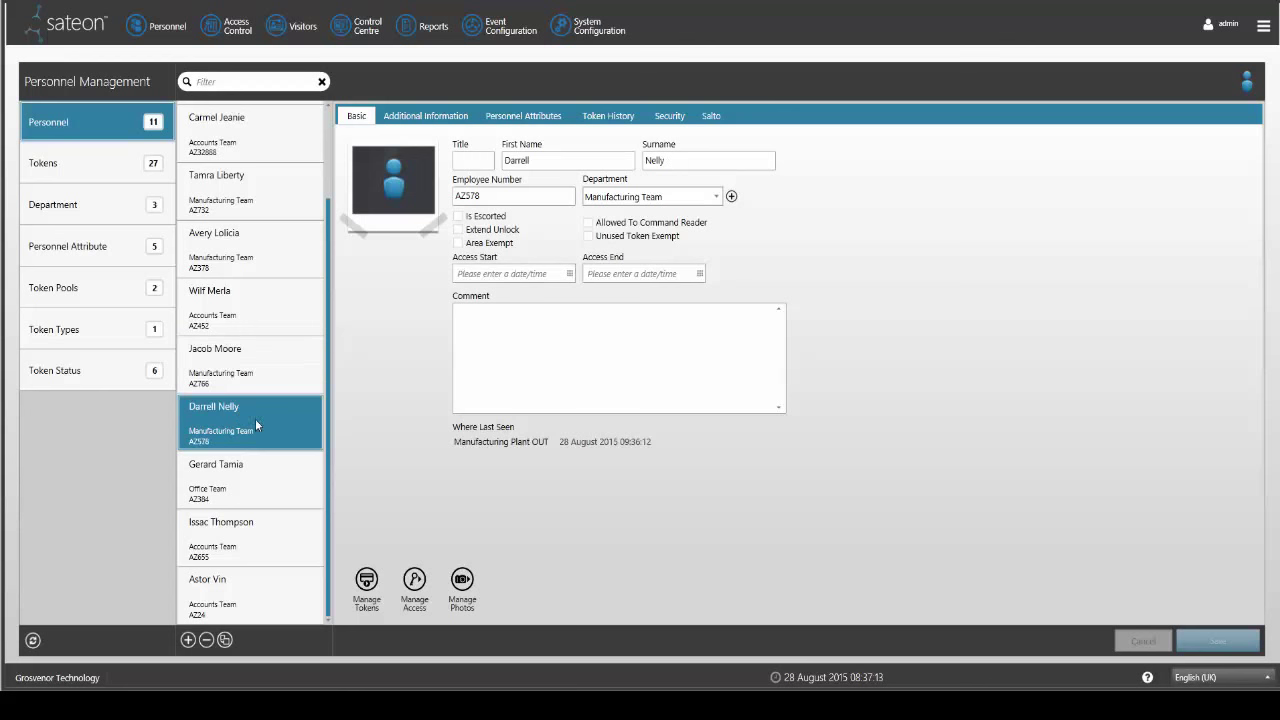
left_click(462, 588)
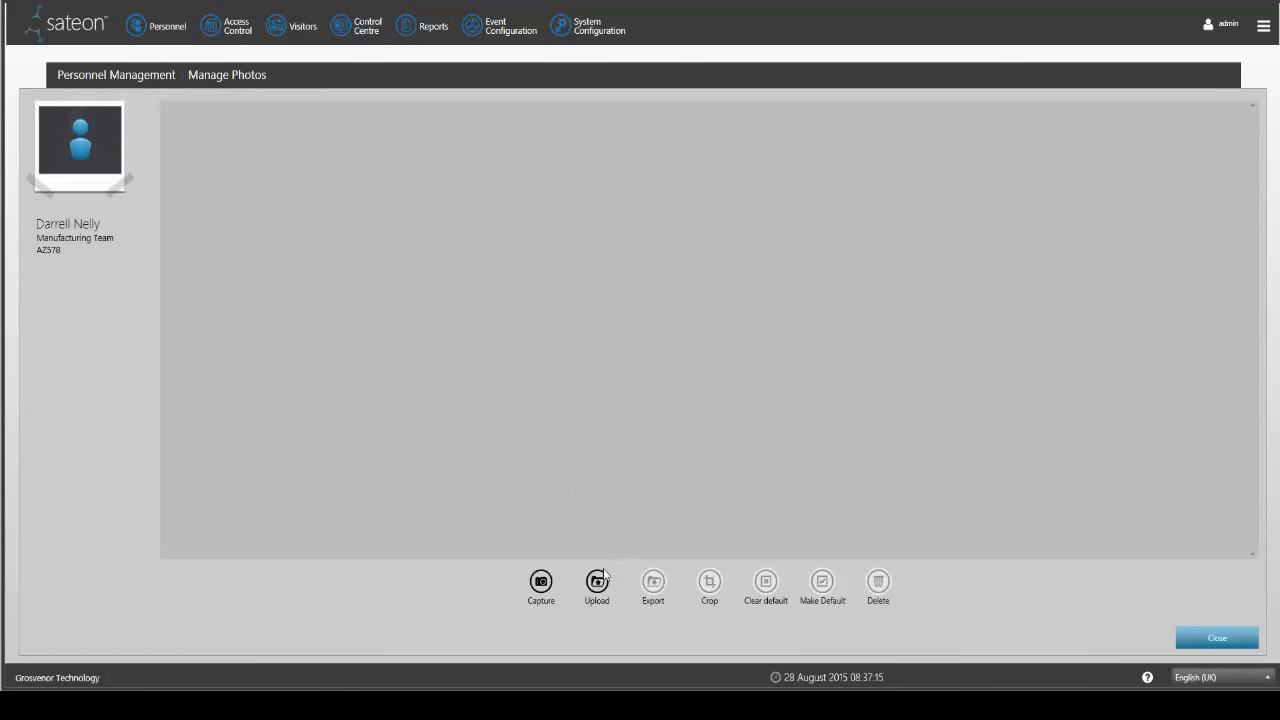
left_click(596, 582)
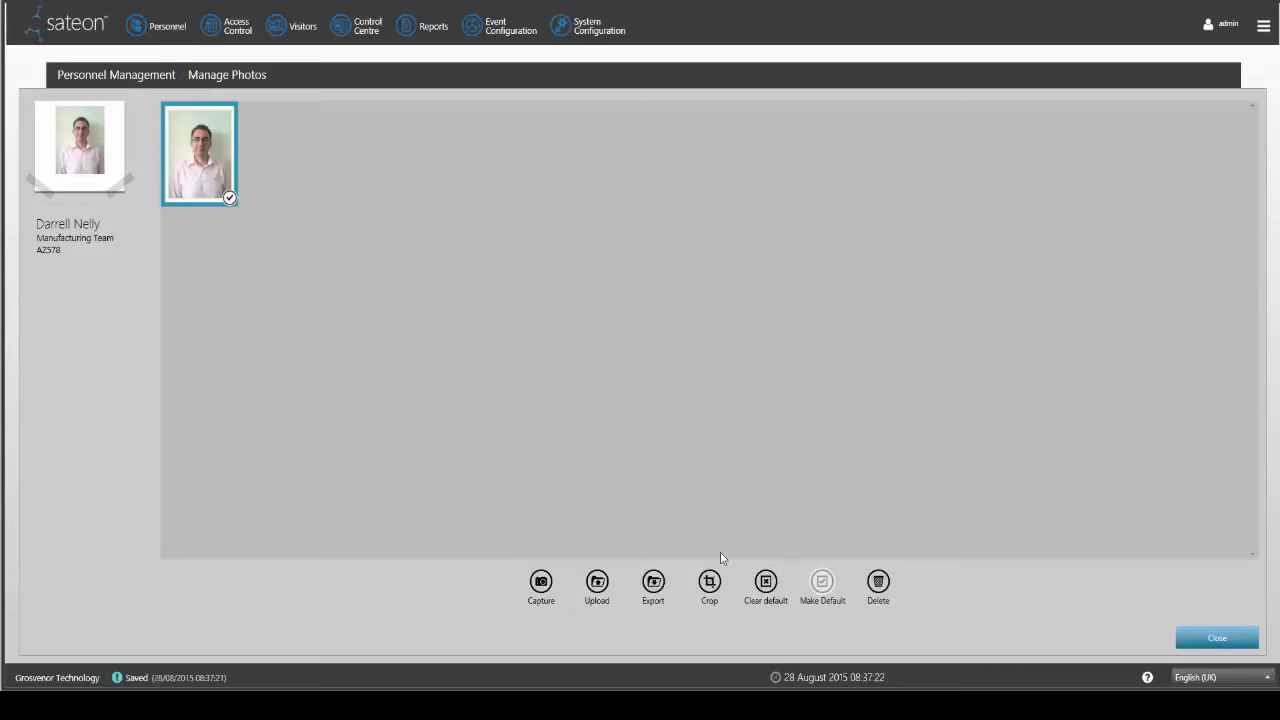
left_click(709, 582)
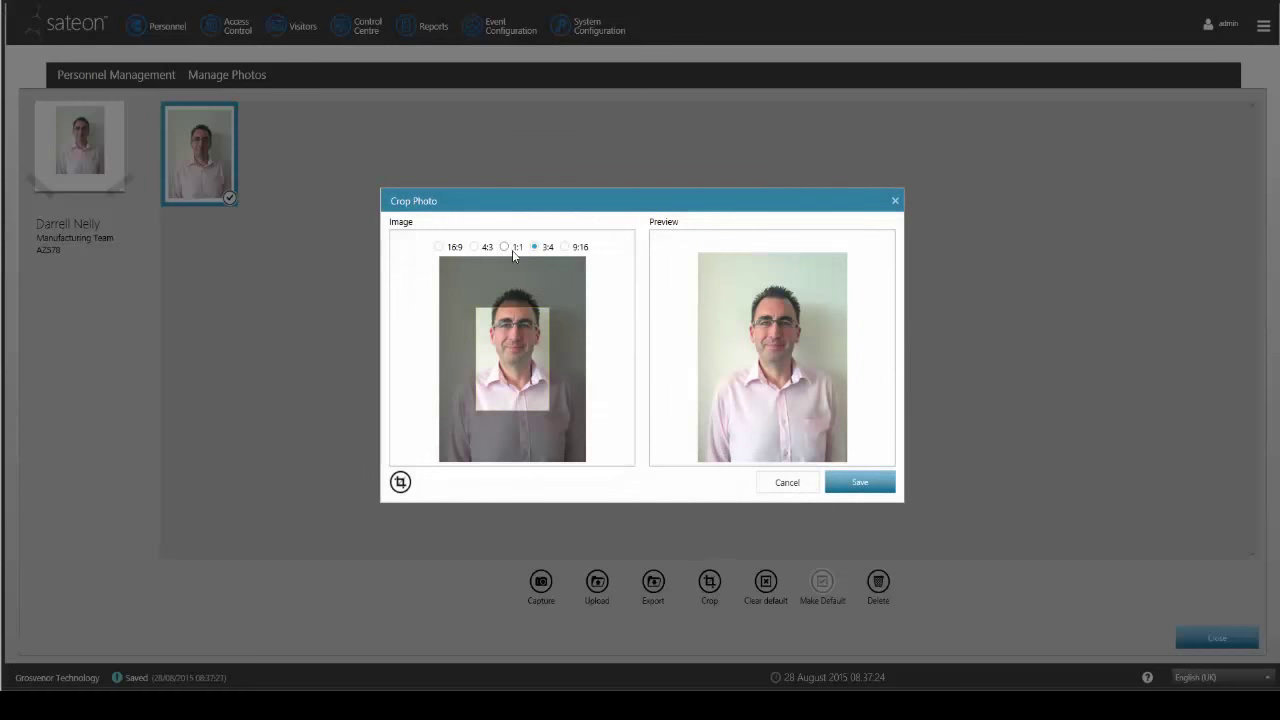
left_click(504, 247)
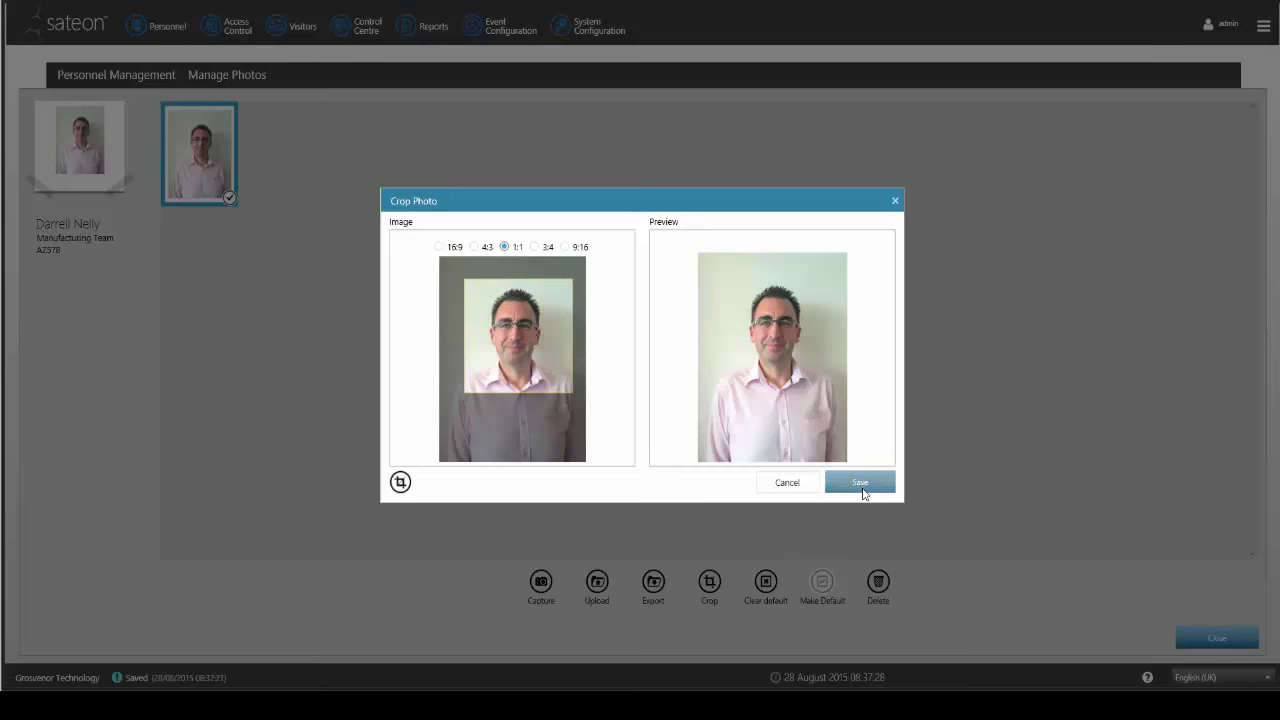
left_click(858, 482)
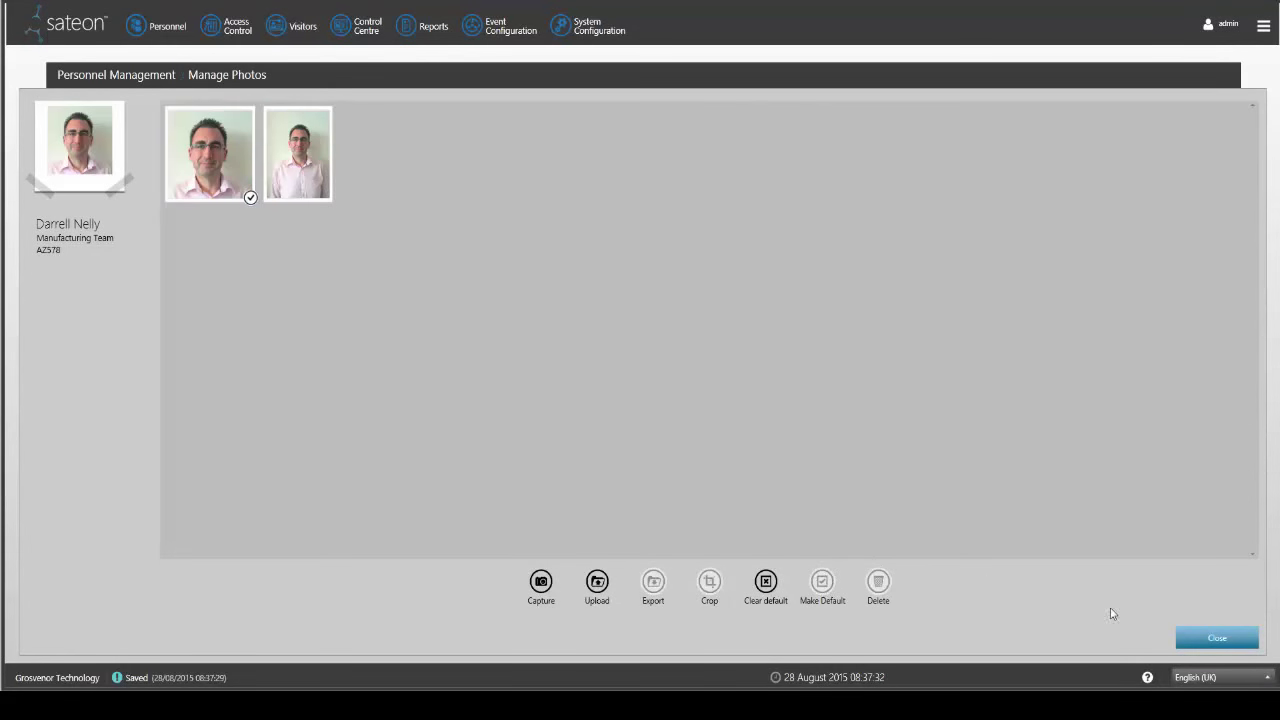
left_click(1216, 637)
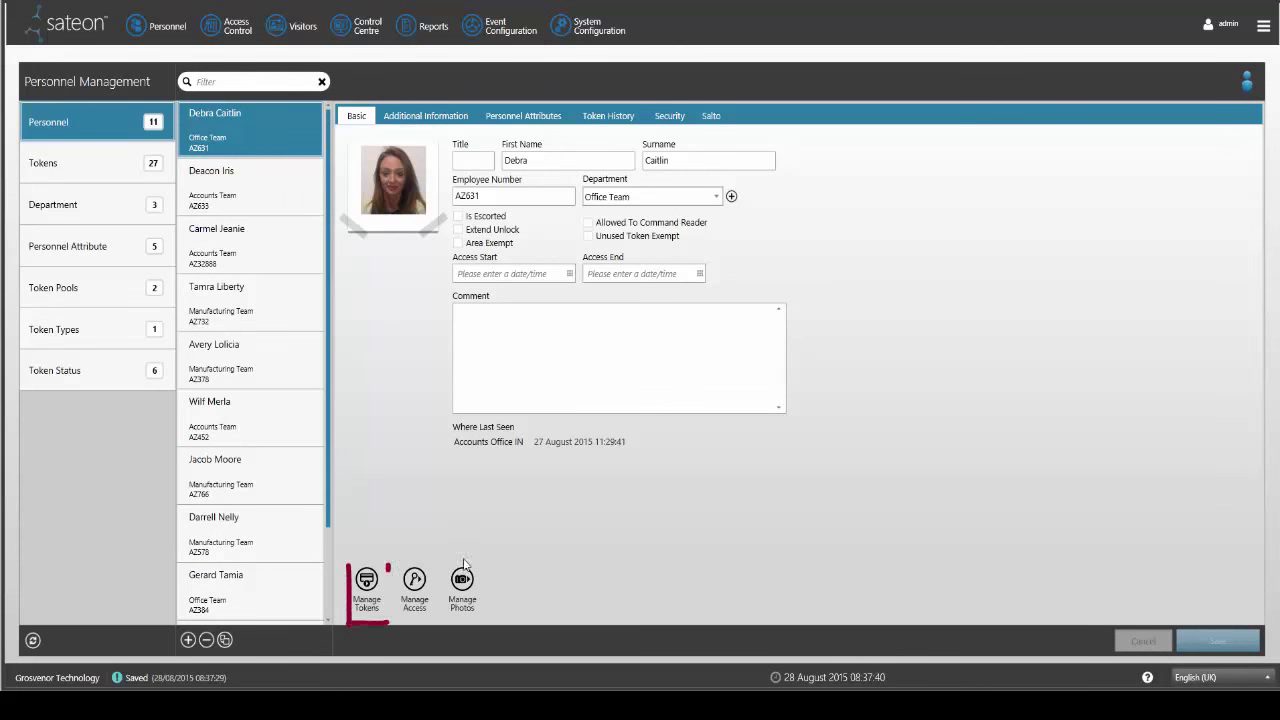
left_click(366, 588)
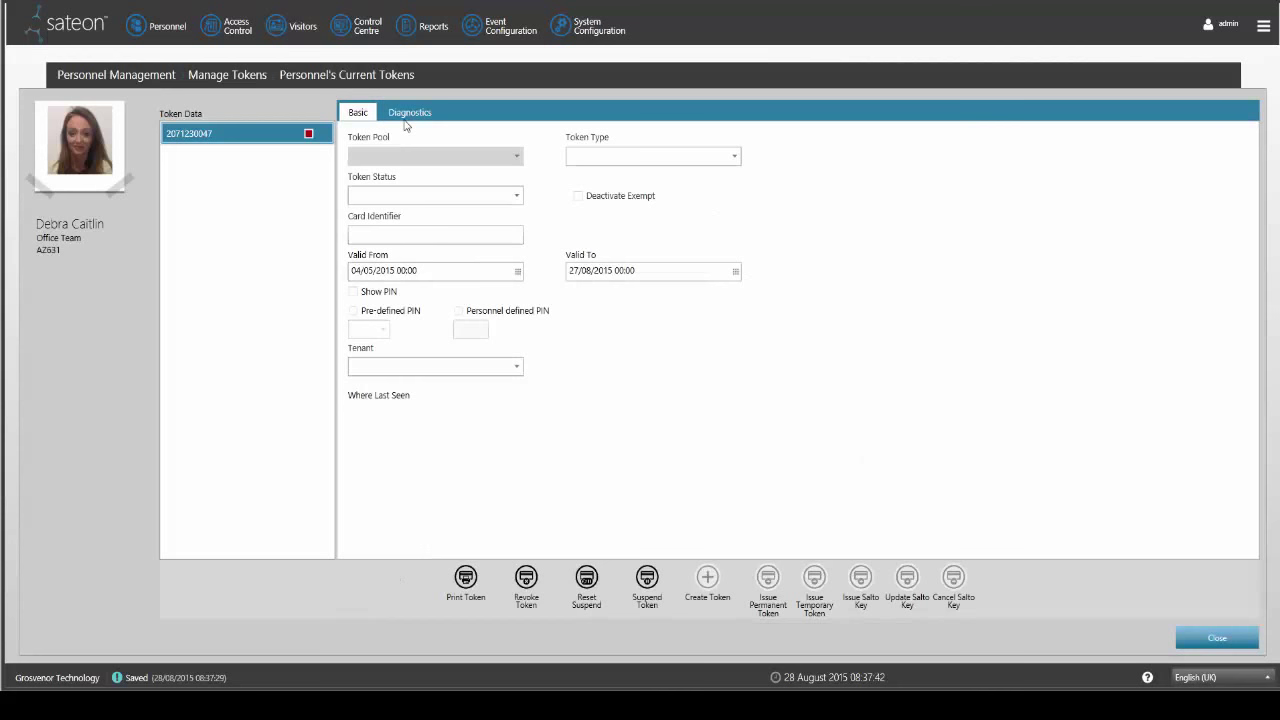
left_click(409, 112)
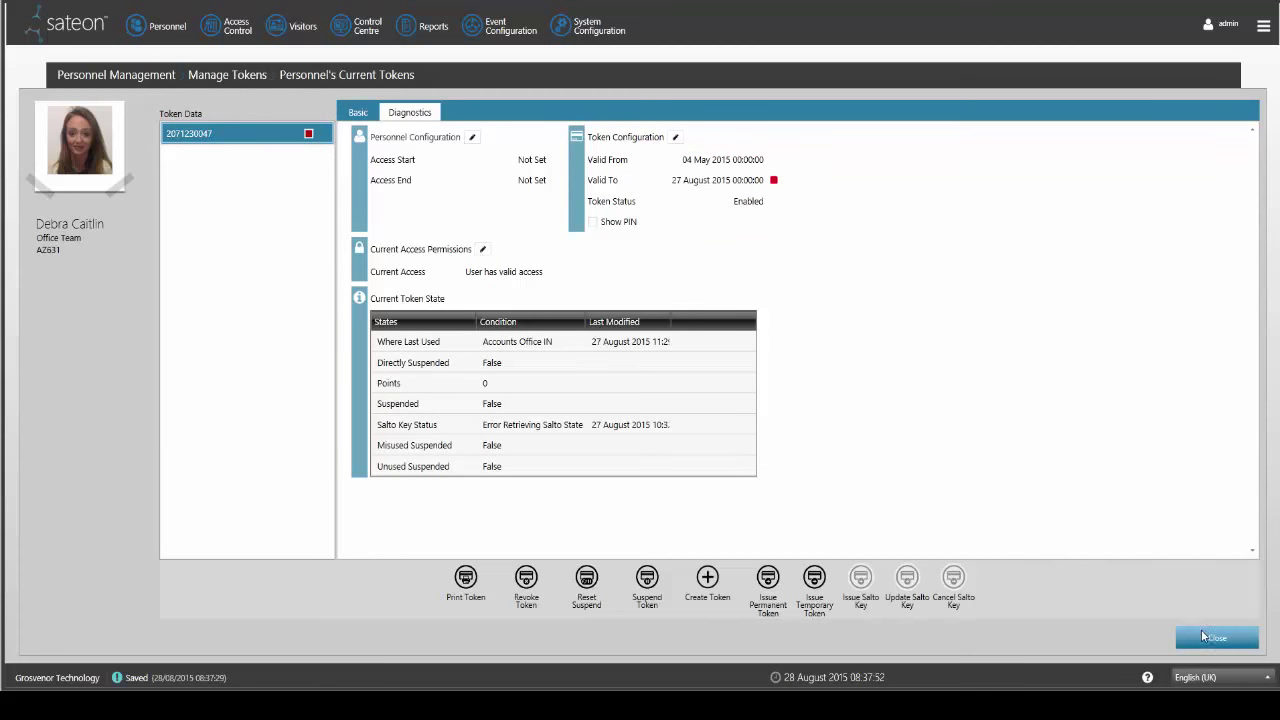
left_click(1216, 637)
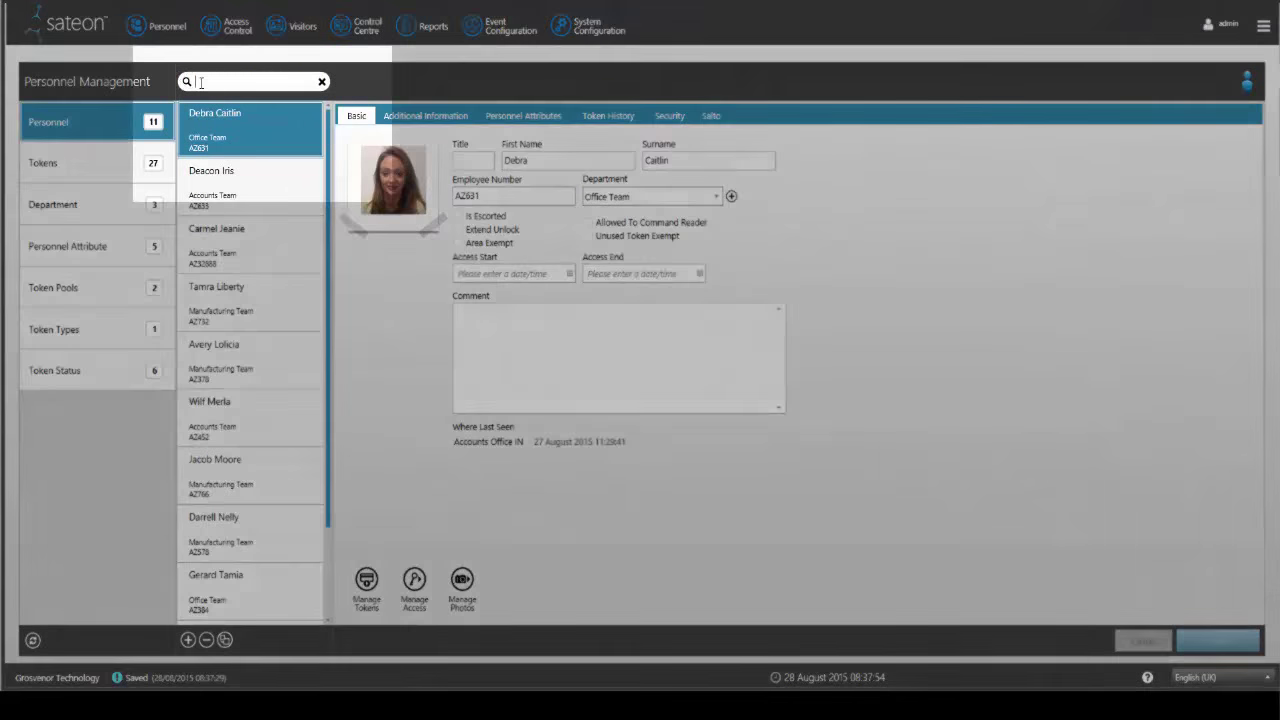
type("expired")
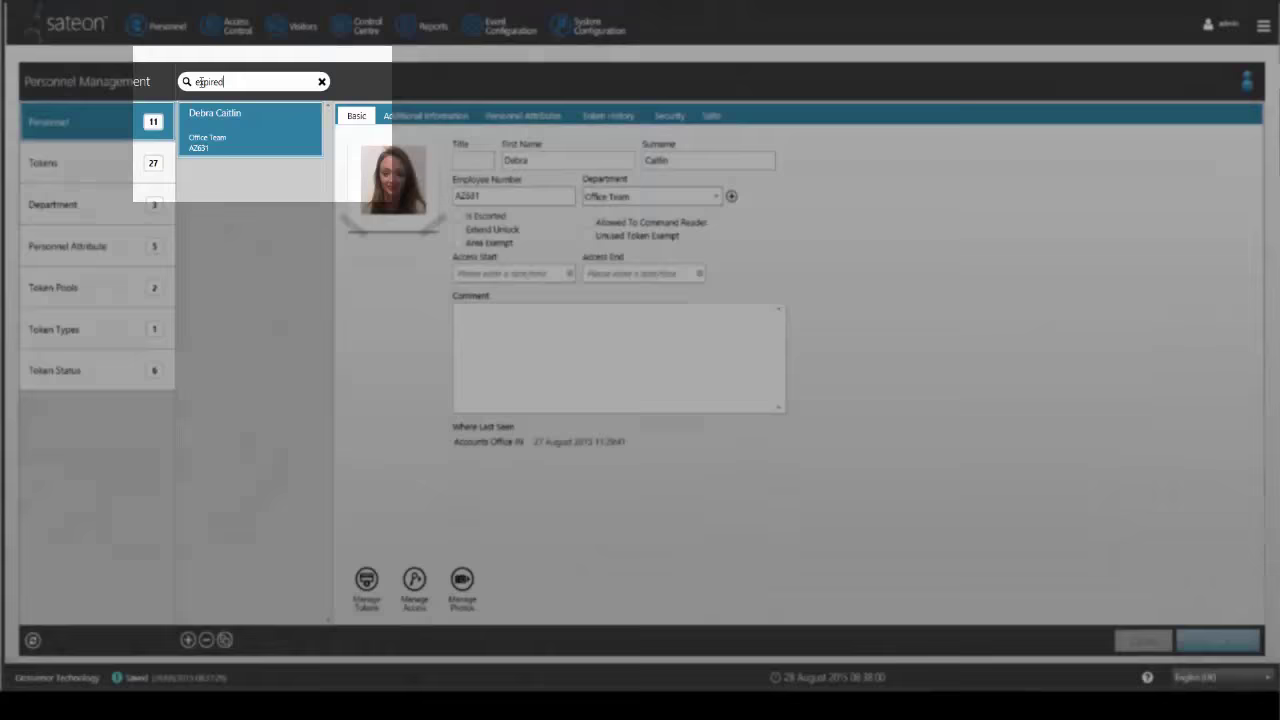
left_click(322, 82)
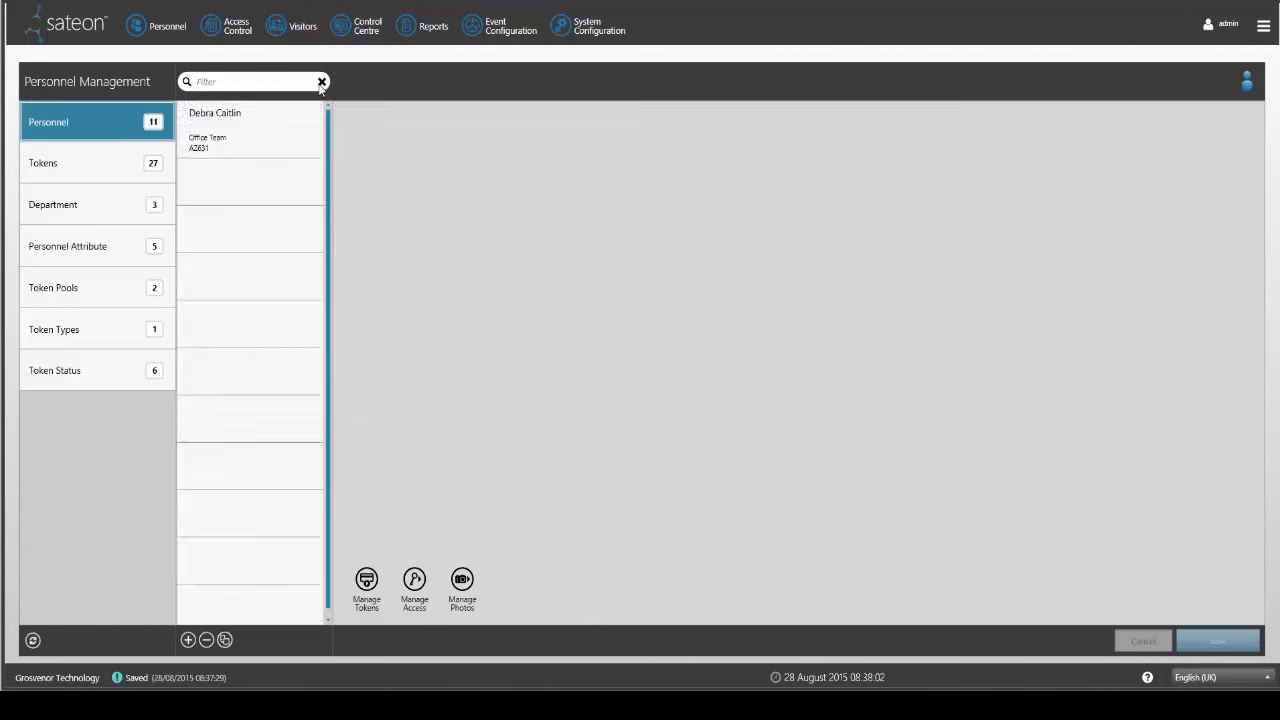
left_click(215, 112)
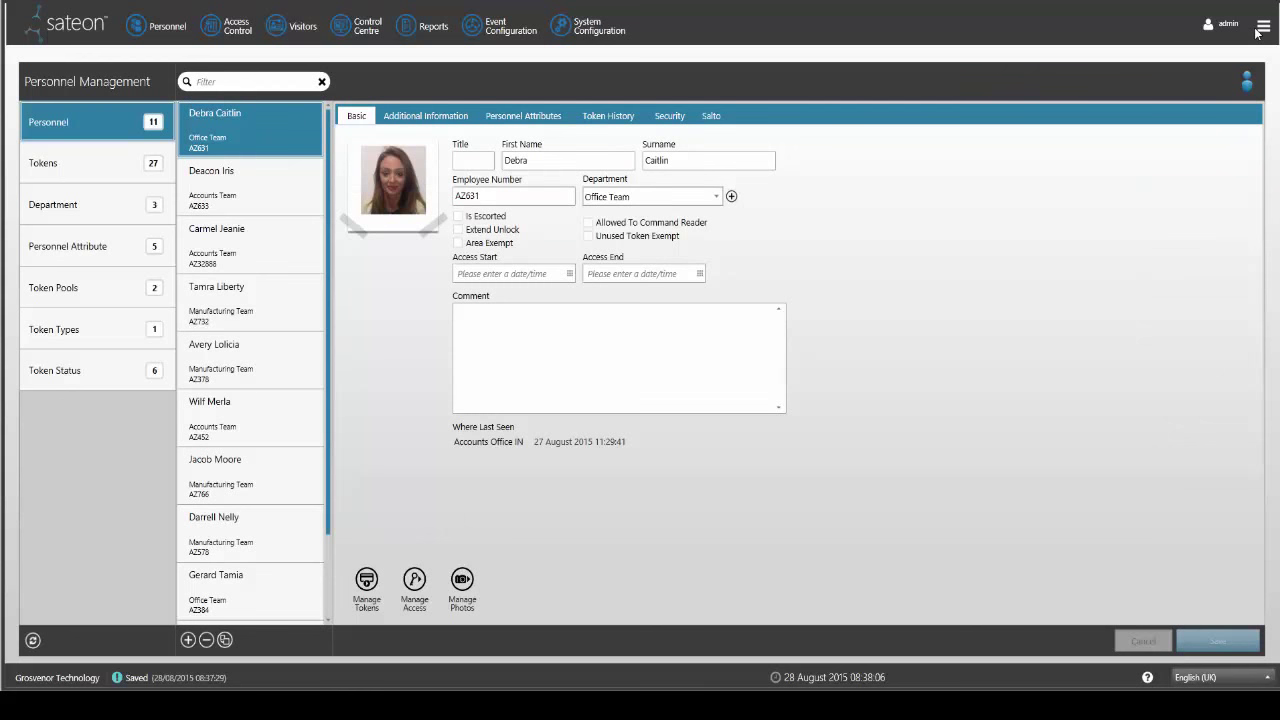
Set Auto Logout Period to 30 in System User Preferences and close
left_click(1263, 25)
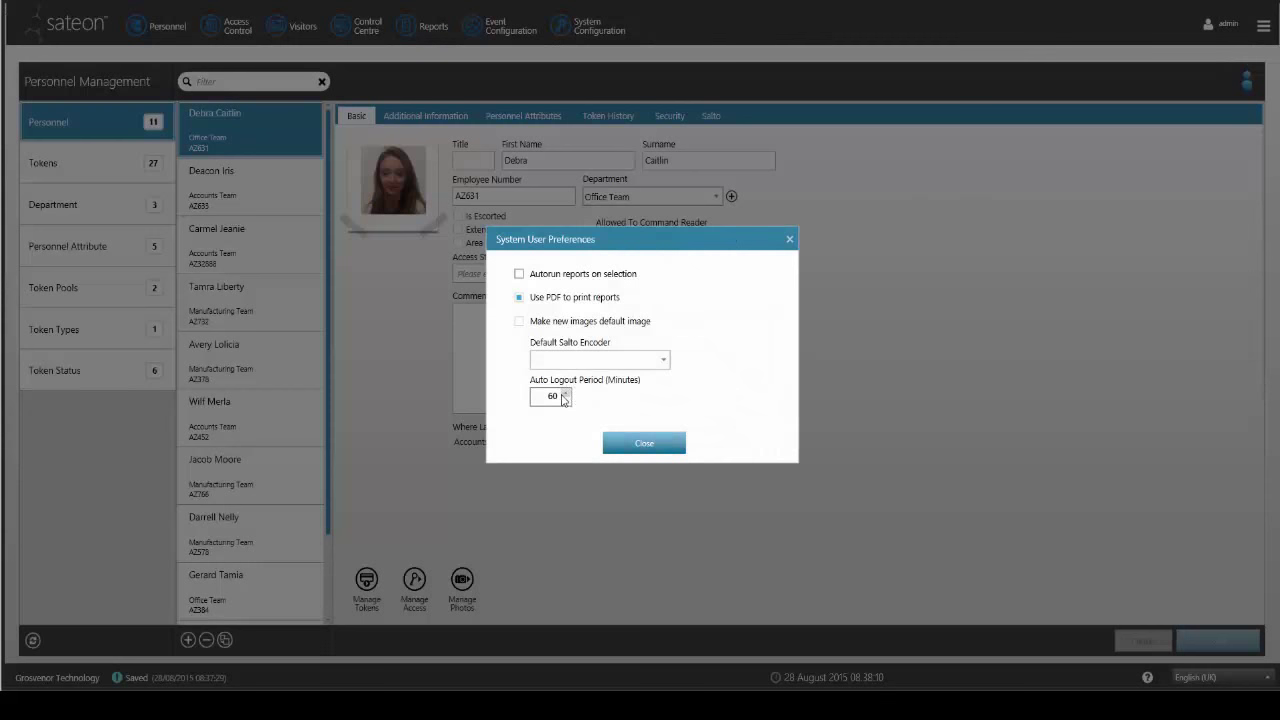
left_click(565, 400)
type("30")
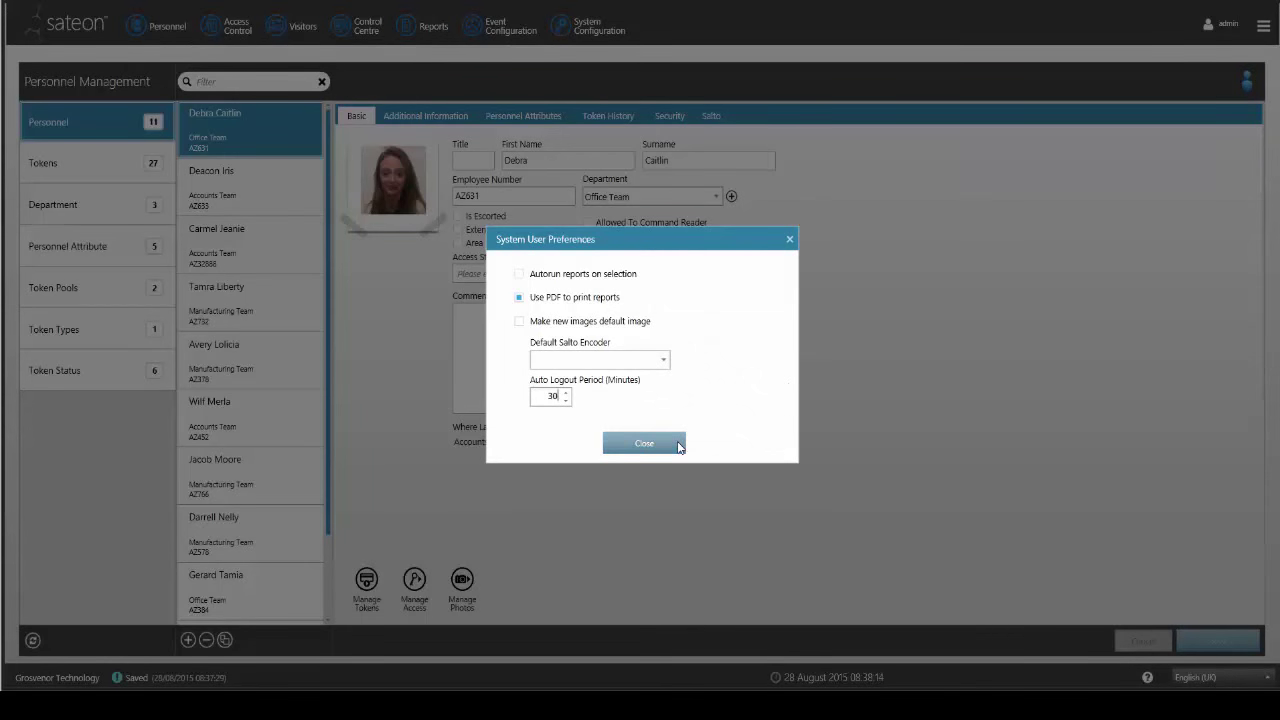
left_click(644, 443)
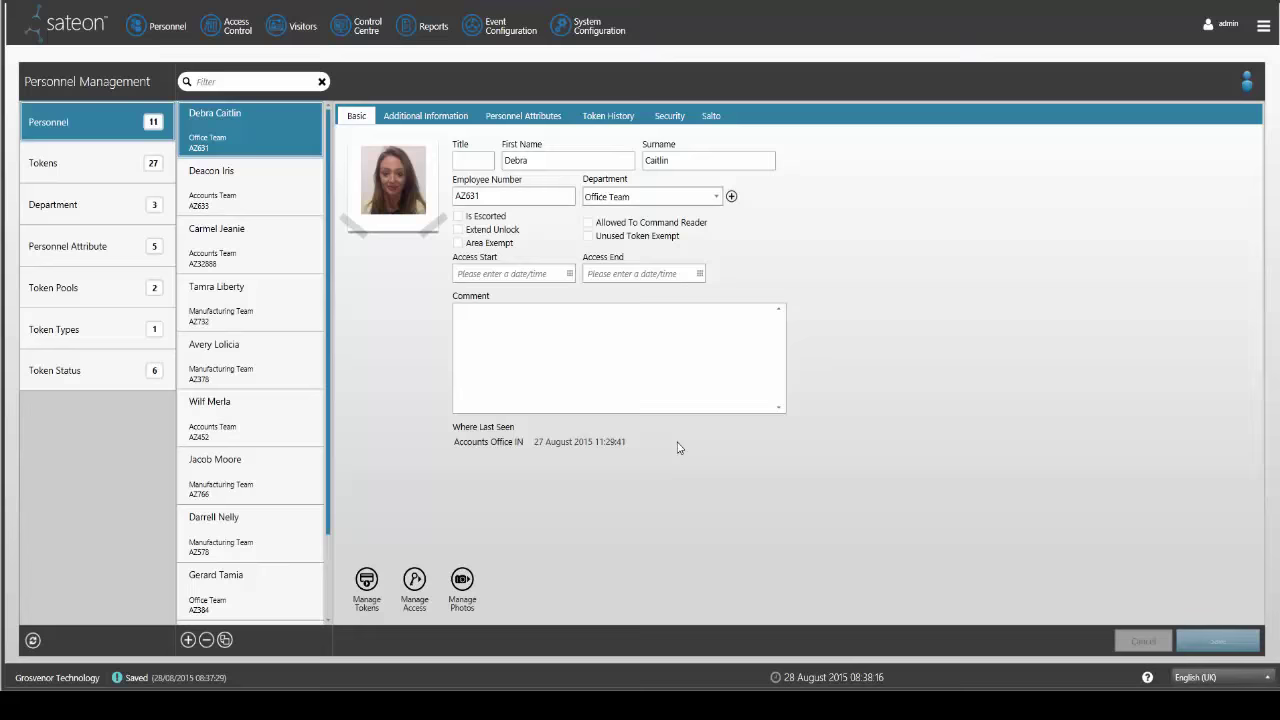